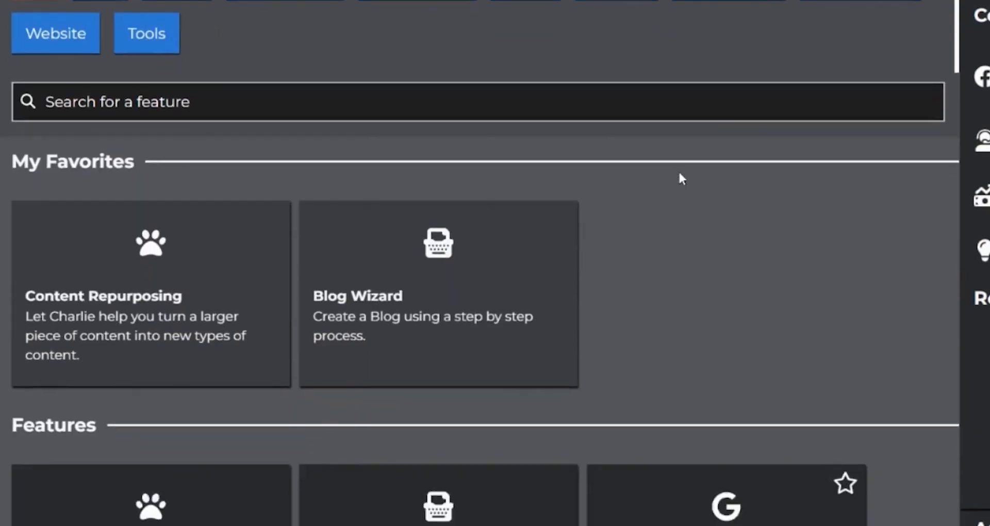
Scroll the welcome dashboard to show Image Creation, Image To Alt Text and Image To Text.
{"action": "scroll", "scroll_direction": "down", "scroll_amount": 3}
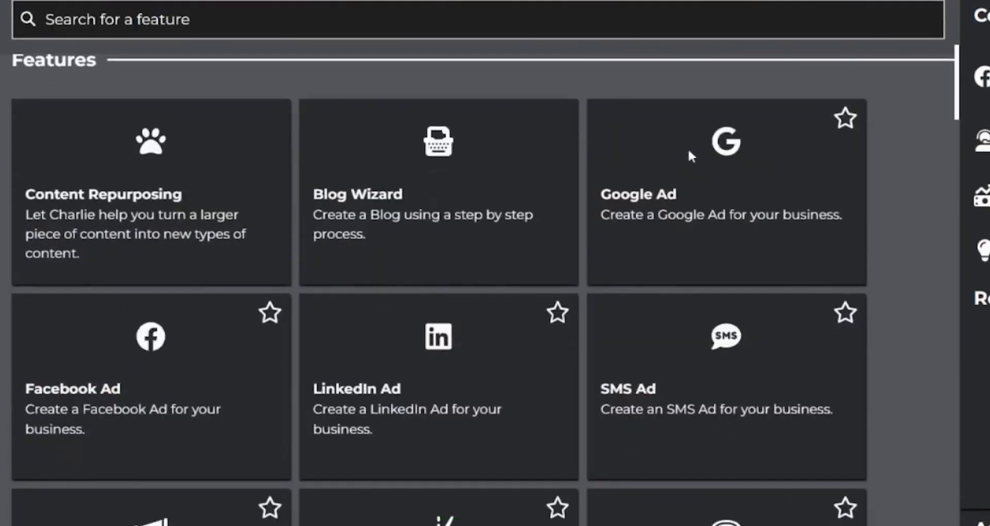
{"action": "scroll", "scroll_direction": "down", "scroll_amount": 3}
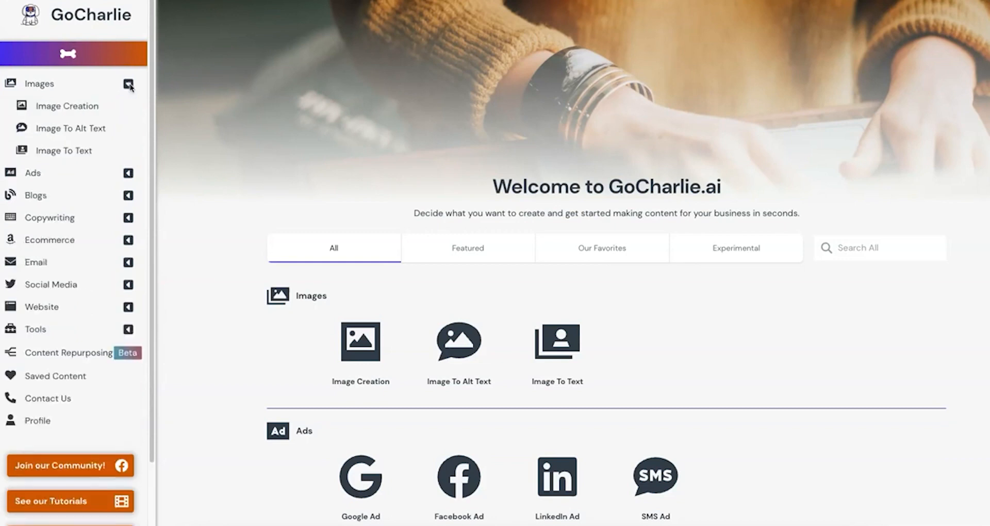
Expand Blogs to list 1 Click Blog, Blog Wizard and Blog Ideas, then pick a tool.
{"action": "left_click", "coordinate": [128, 196]}
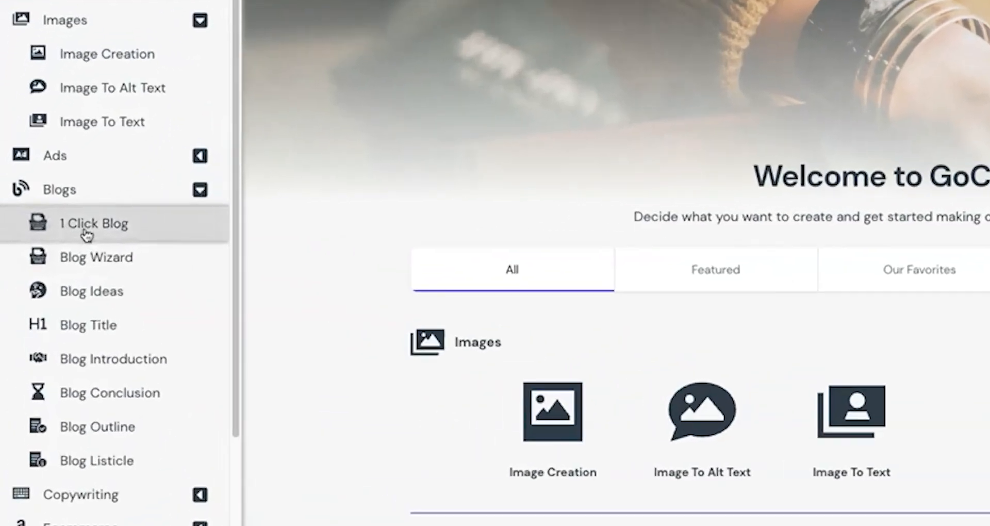
{"action": "scroll", "scroll_direction": "down", "scroll_amount": 3}
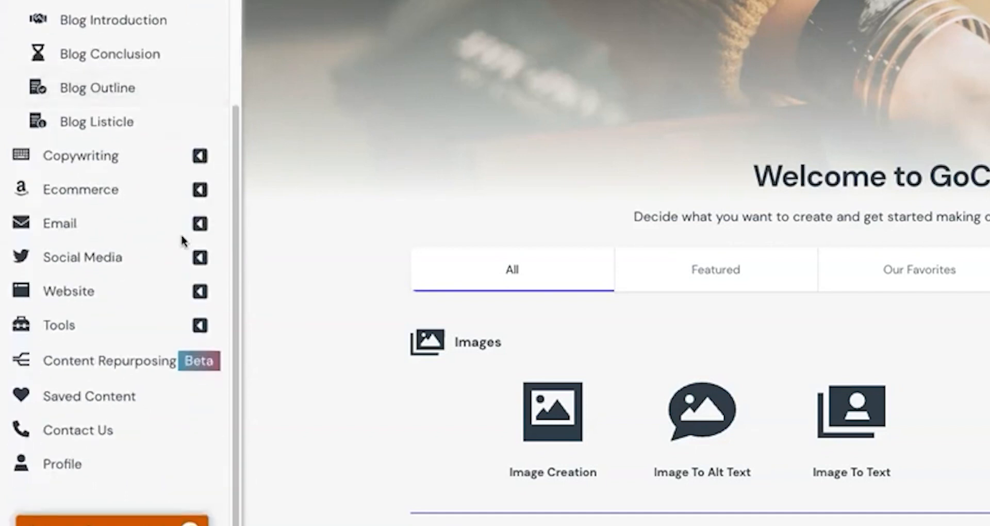
{"action": "left_click", "coordinate": [199, 325]}
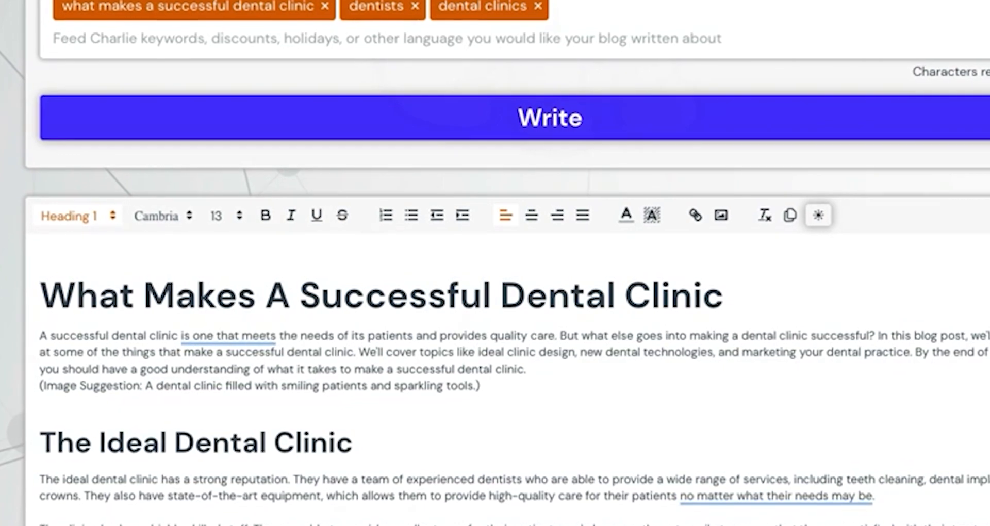
Scroll through the generated 'What Makes A Successful Dental Clinic' article.
{"action": "scroll", "scroll_direction": "down", "scroll_amount": 3}
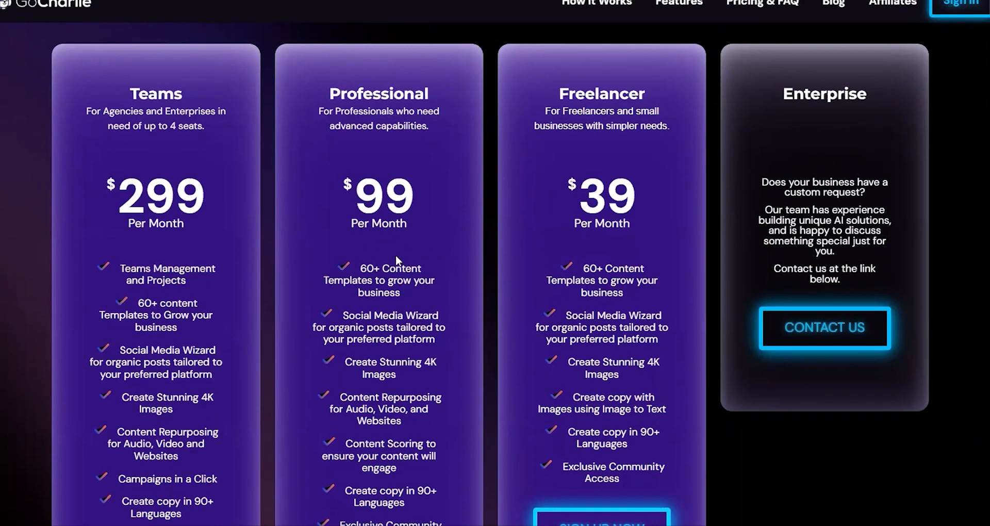
{"action": "mouse_move", "coordinate": [264, 244]}
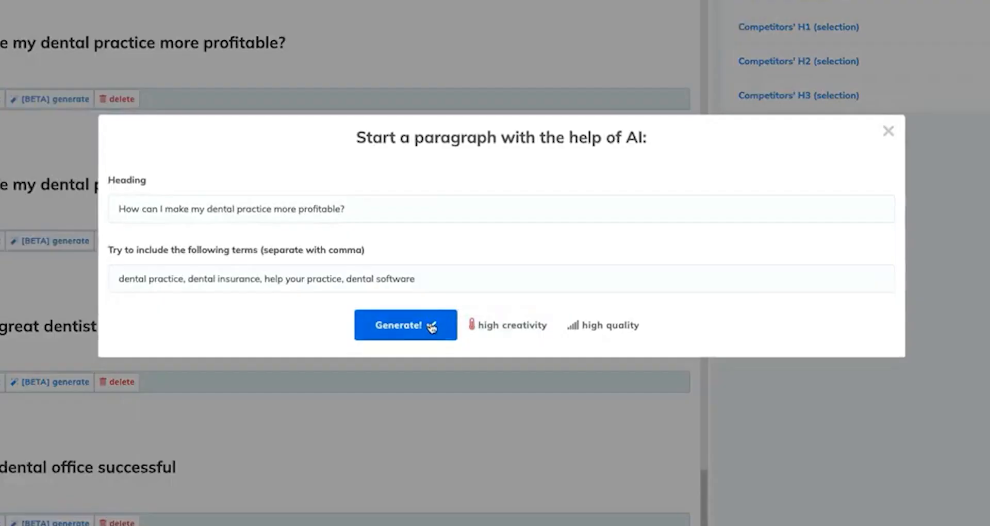
Generate an AI paragraph for the heading on making a dental practice more profitable.
{"action": "left_click", "coordinate": [406, 325]}
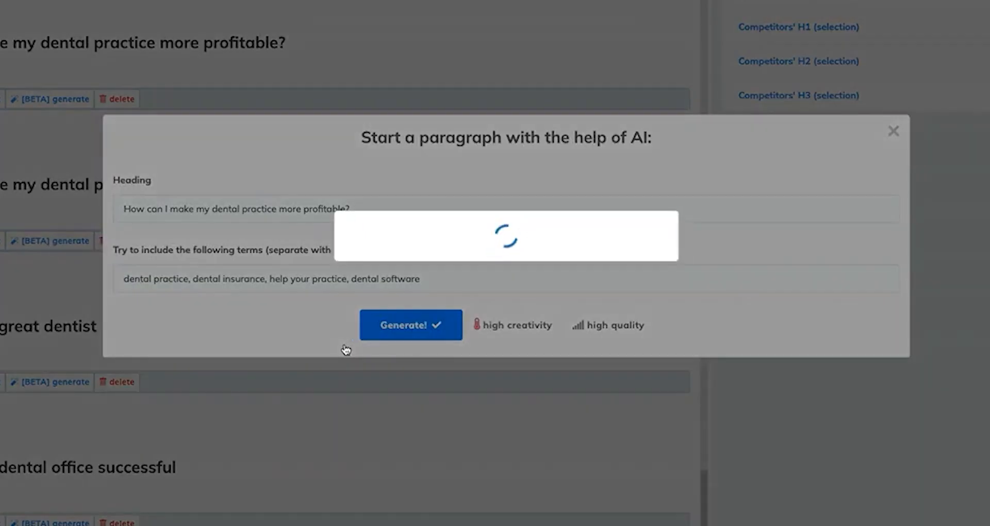
{"action": "left_click", "coordinate": [411, 324]}
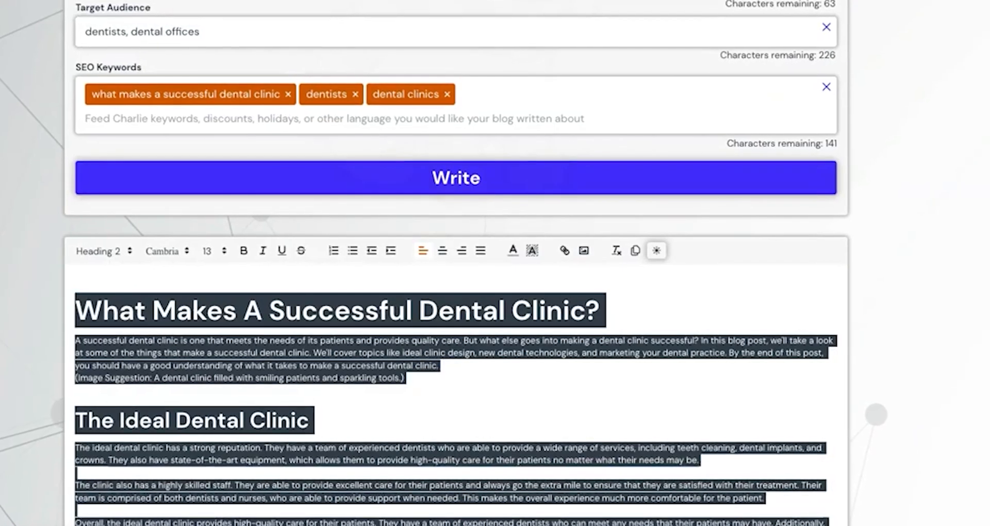